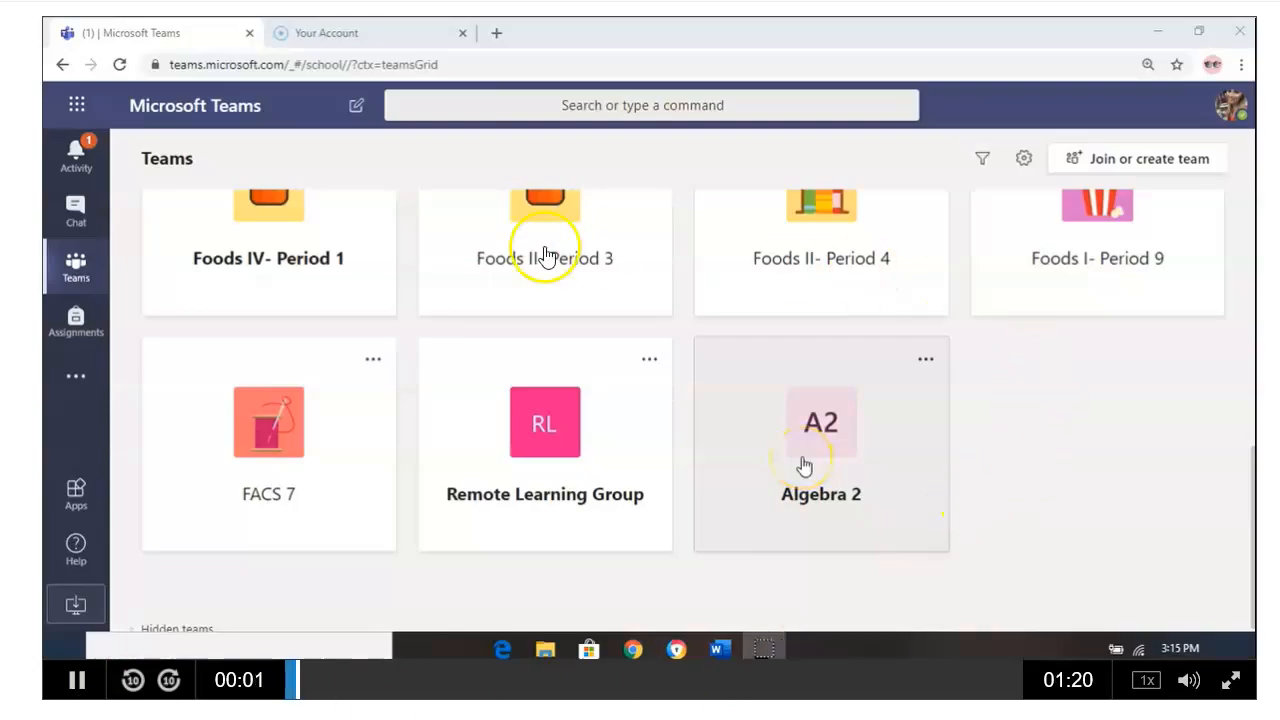
{"action": "mouse_move", "coordinate": [805, 465]}
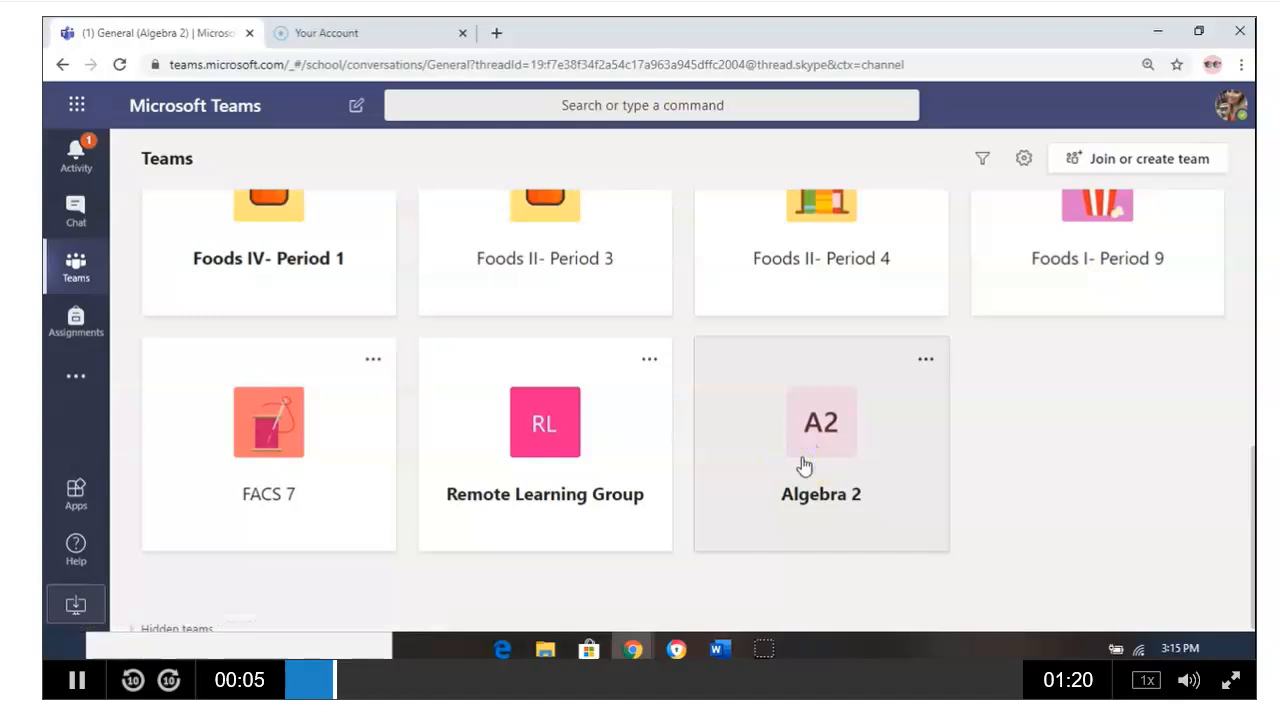
Open the Algebra 2 team so its General channel posts appear.
{"action": "left_click", "coordinate": [821, 422]}
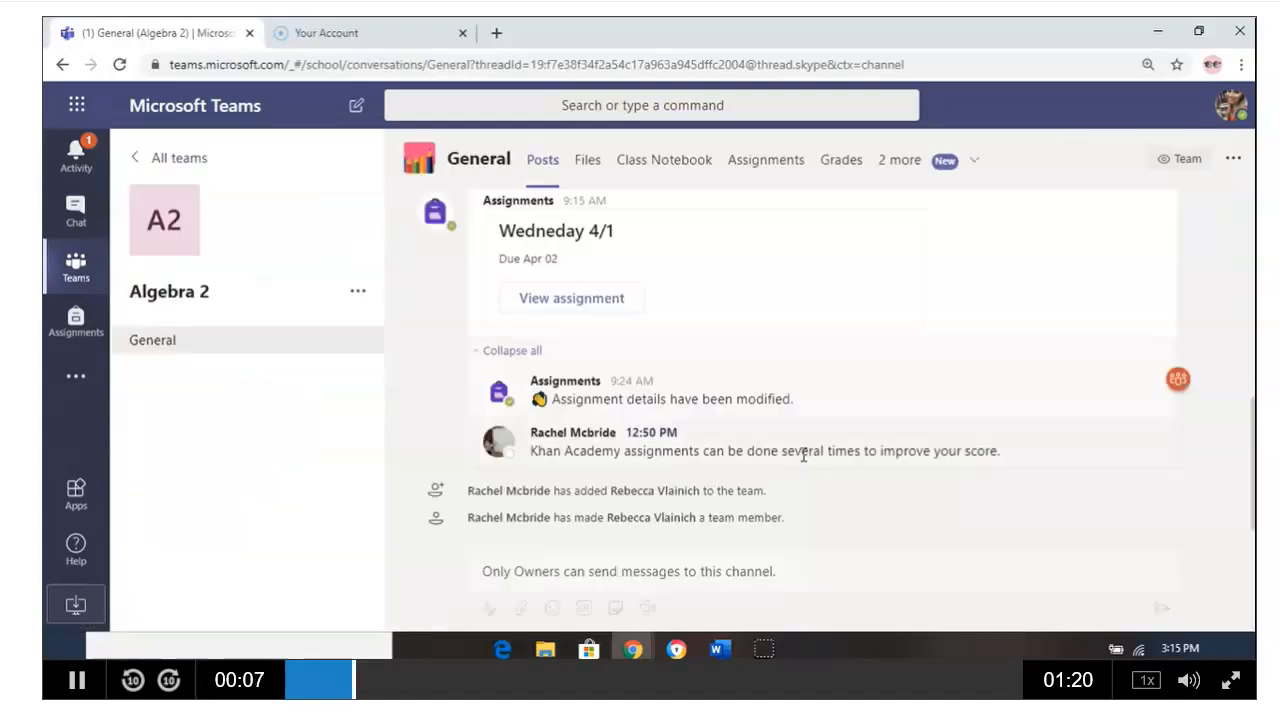
{"action": "mouse_move", "coordinate": [766, 160]}
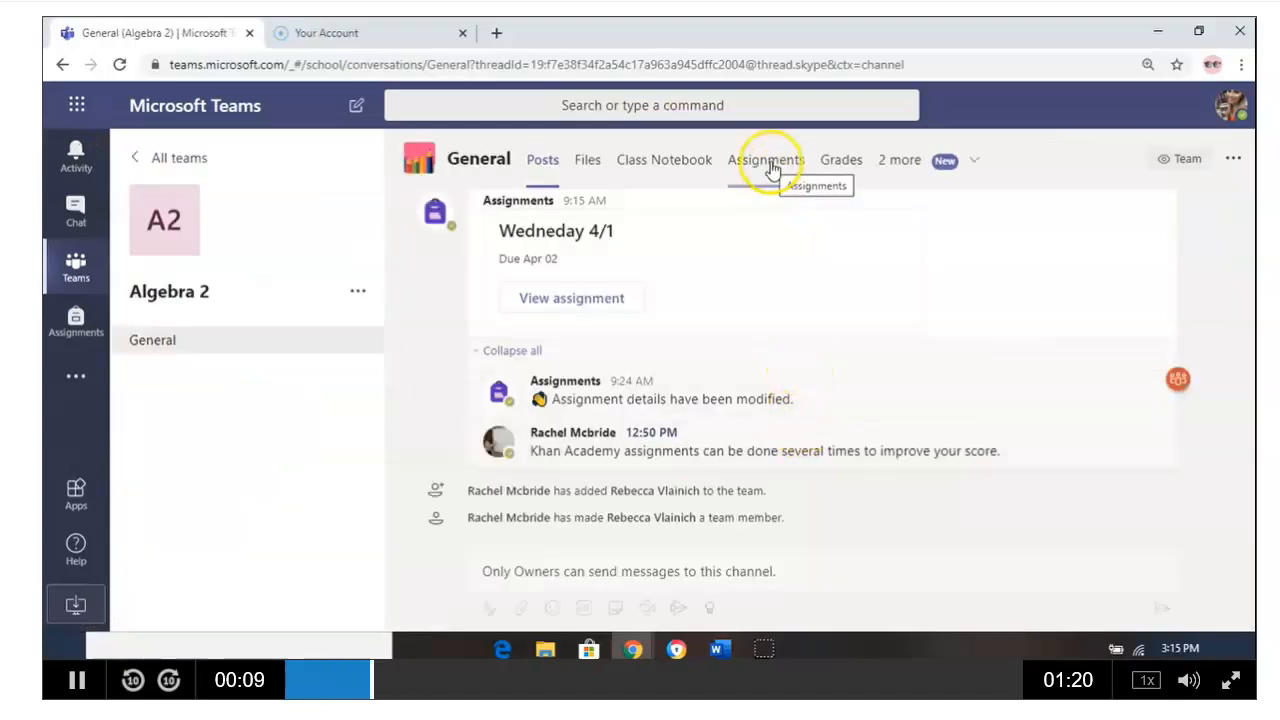
From Algebra 2's Assignments, open 'Wednesday 4/1' and bring its My work section into view.
{"action": "left_click", "coordinate": [766, 159]}
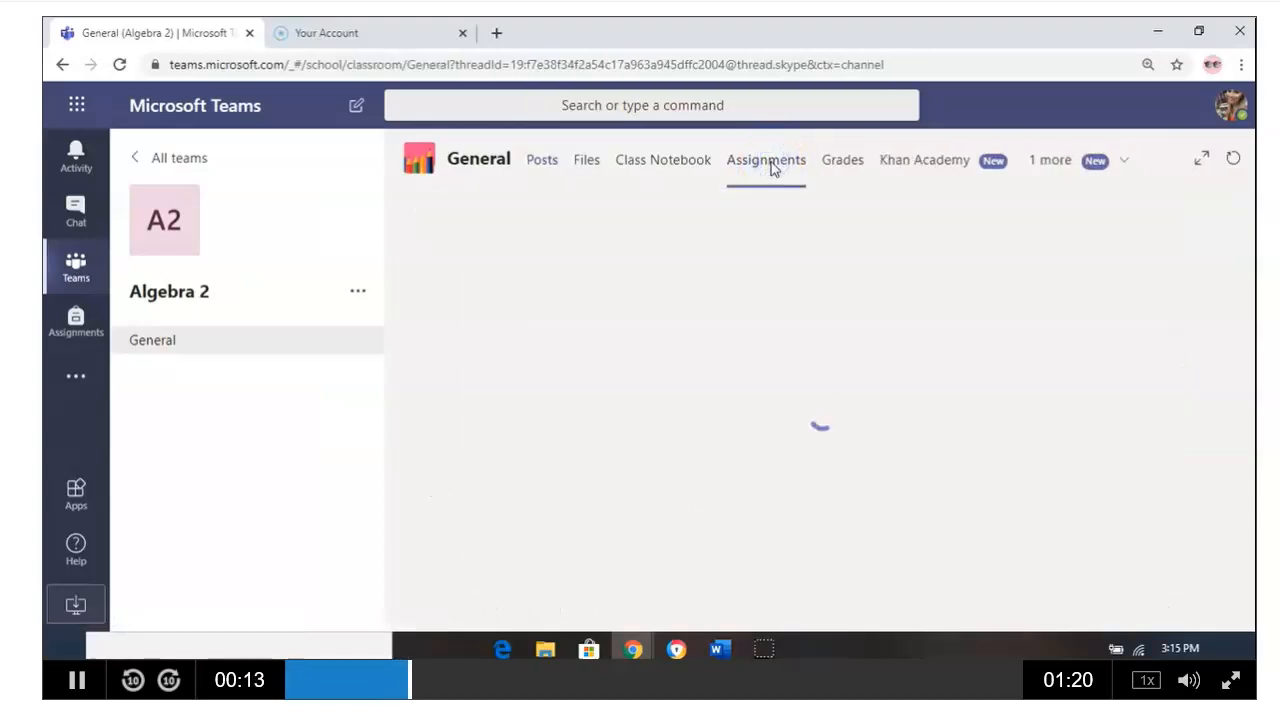
{"action": "left_click", "coordinate": [766, 159]}
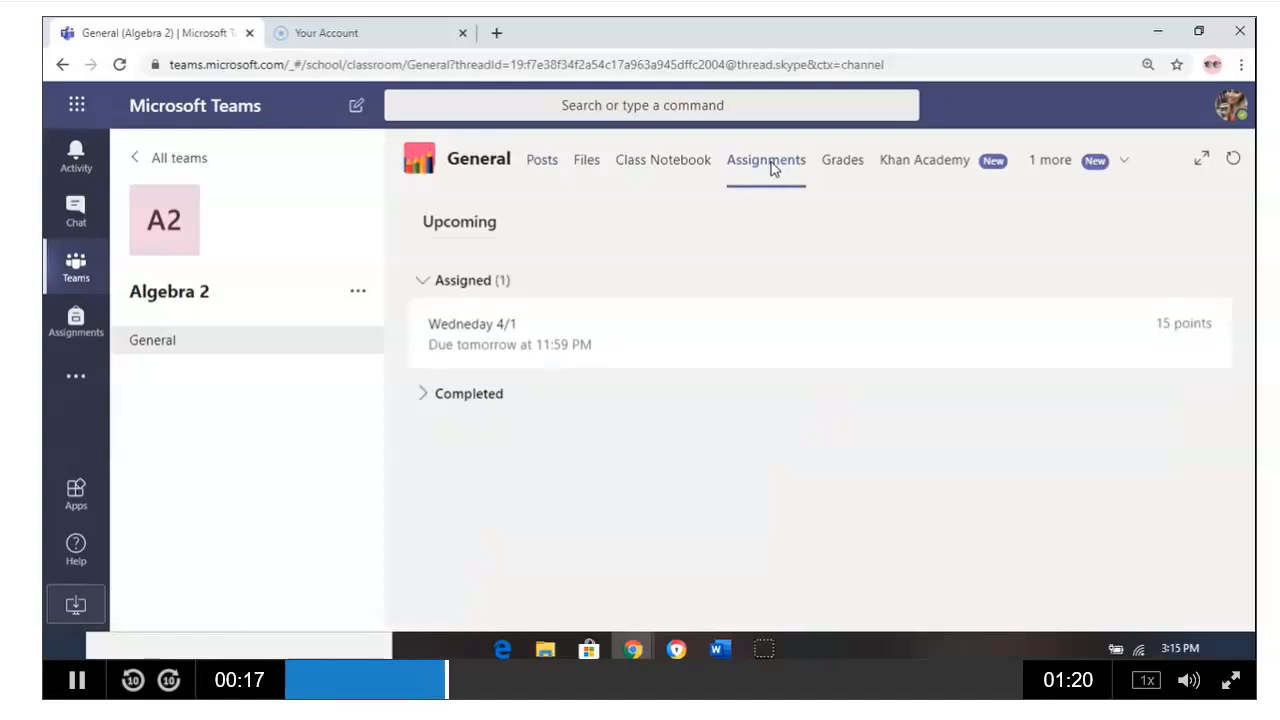
{"action": "mouse_move", "coordinate": [640, 340]}
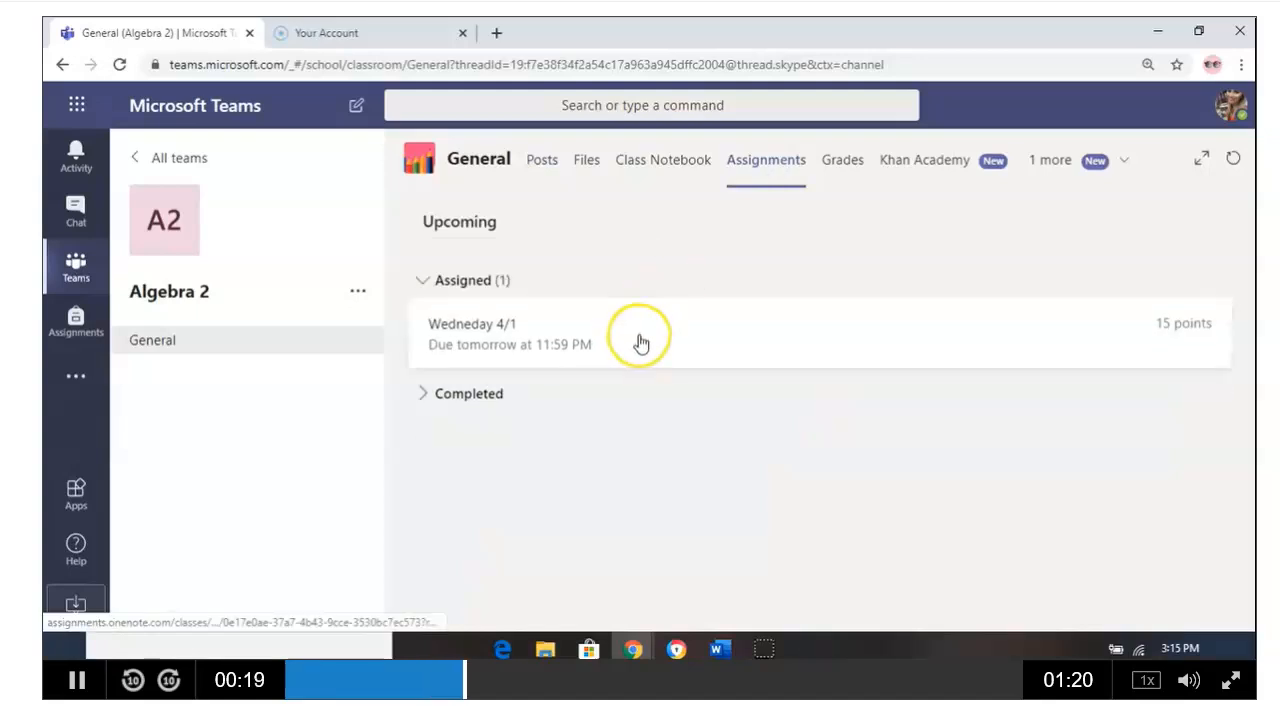
{"action": "left_click", "coordinate": [640, 335]}
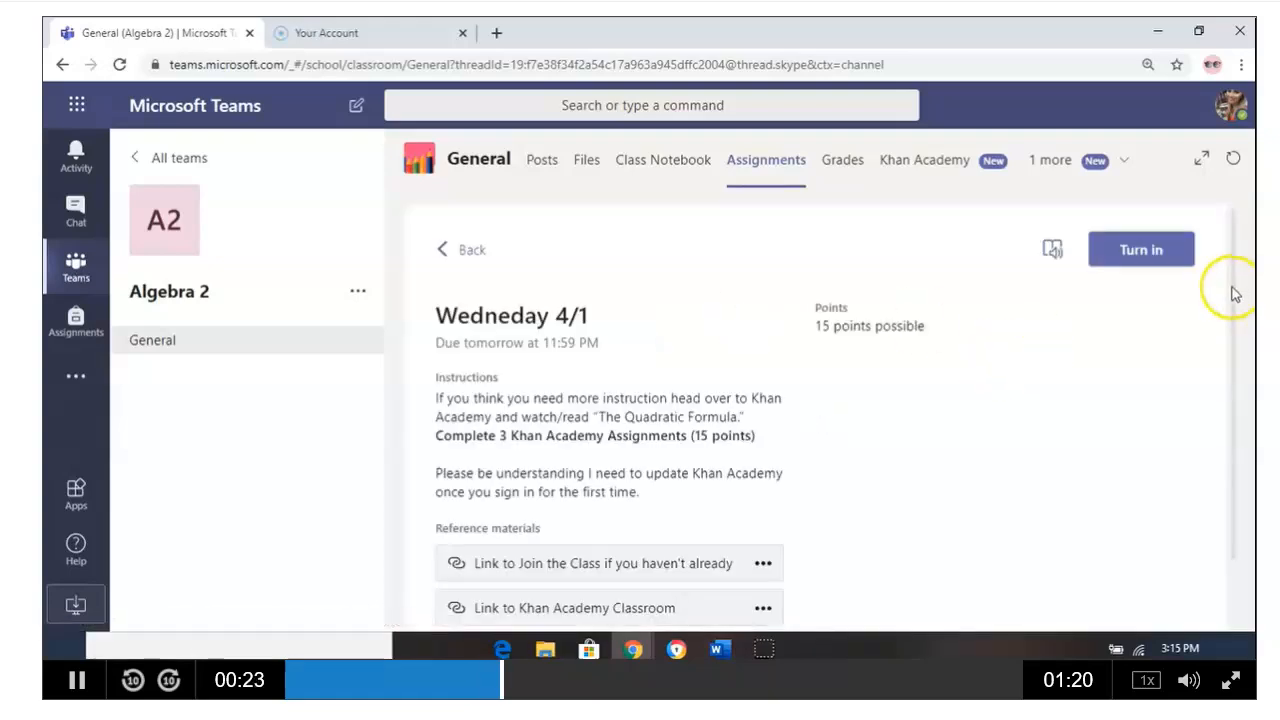
{"action": "scroll", "scroll_direction": "down", "scroll_amount": 3}
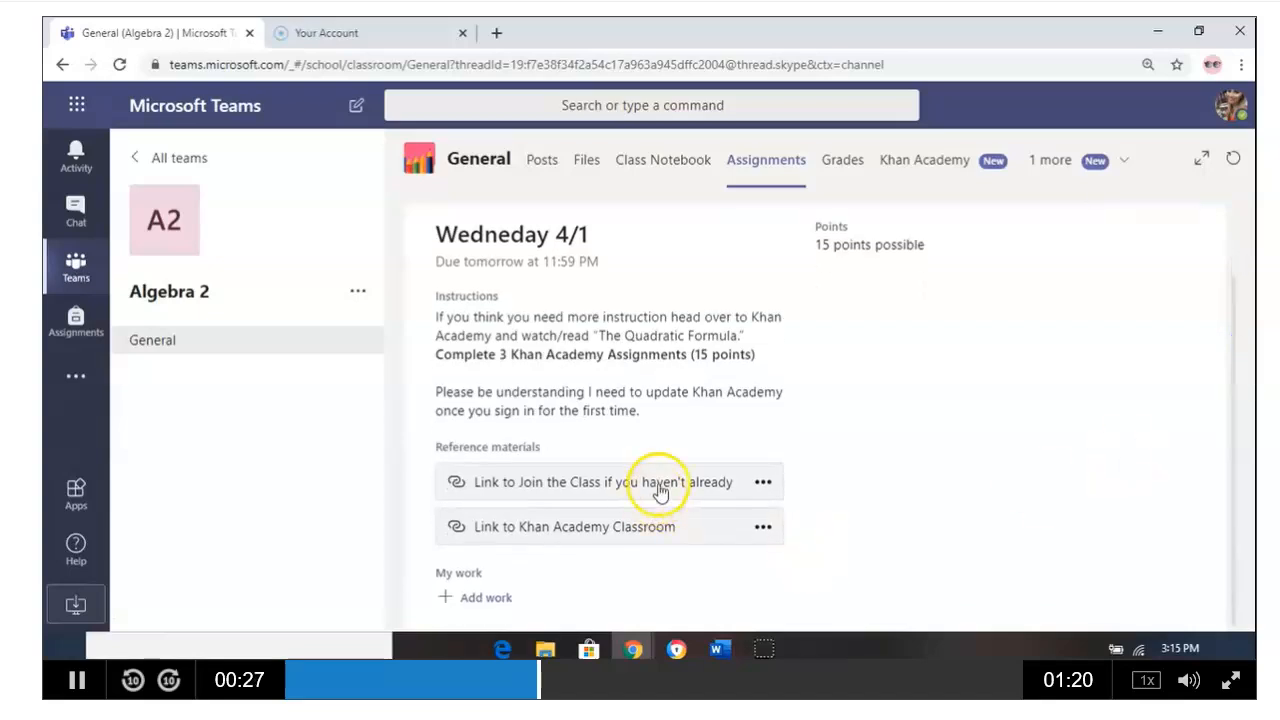
{"action": "mouse_move", "coordinate": [497, 590]}
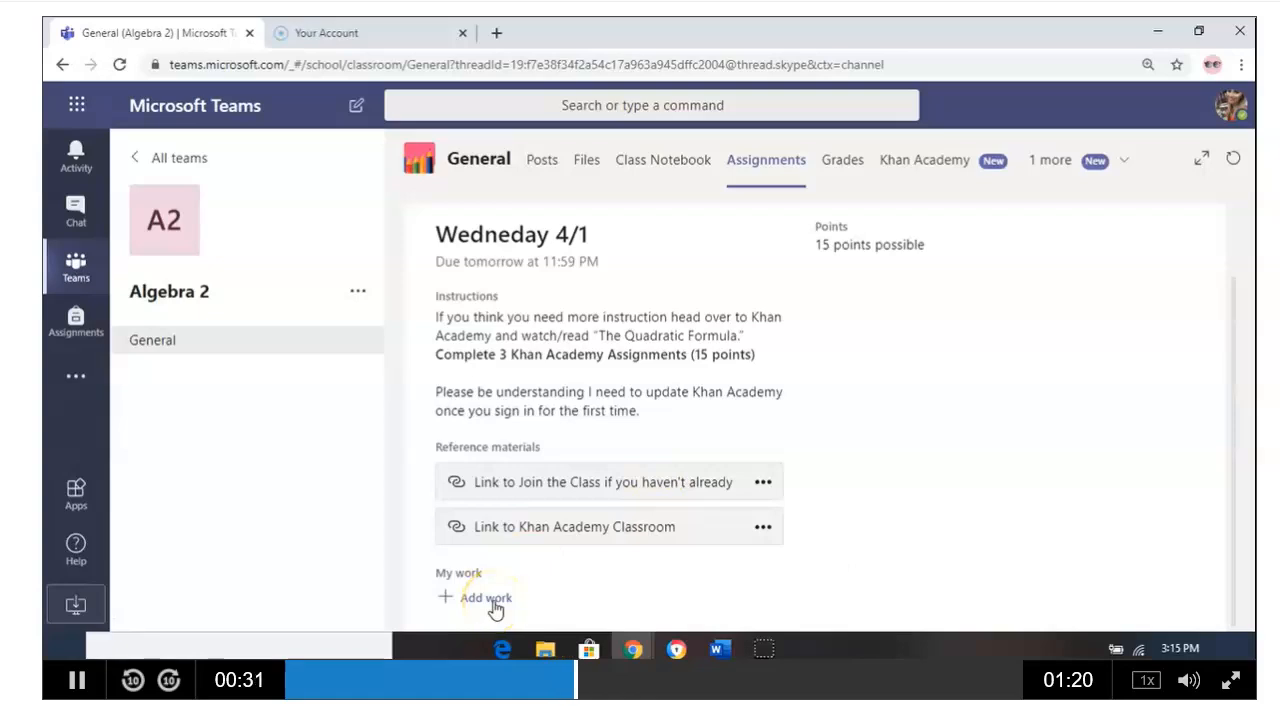
Use + Add work under My work to list OneDrive files for attachment.
{"action": "left_click", "coordinate": [486, 598]}
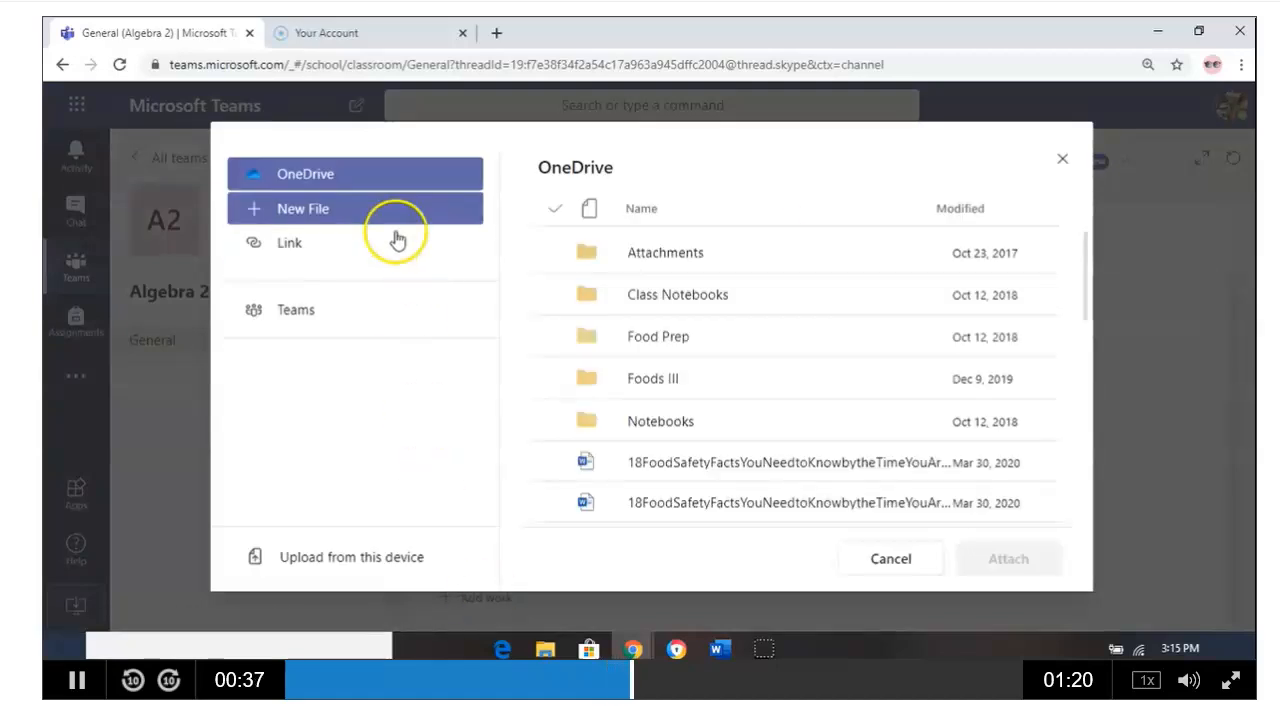
{"action": "mouse_move", "coordinate": [392, 218]}
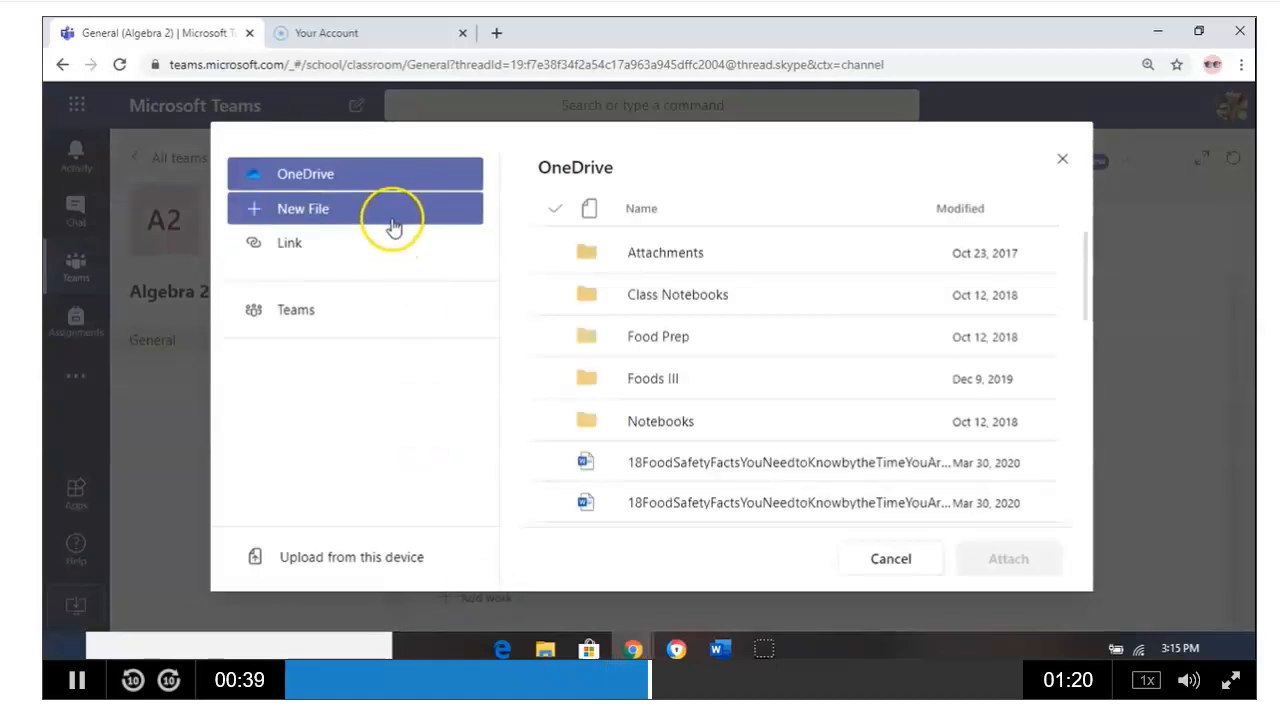
{"action": "mouse_move", "coordinate": [375, 525]}
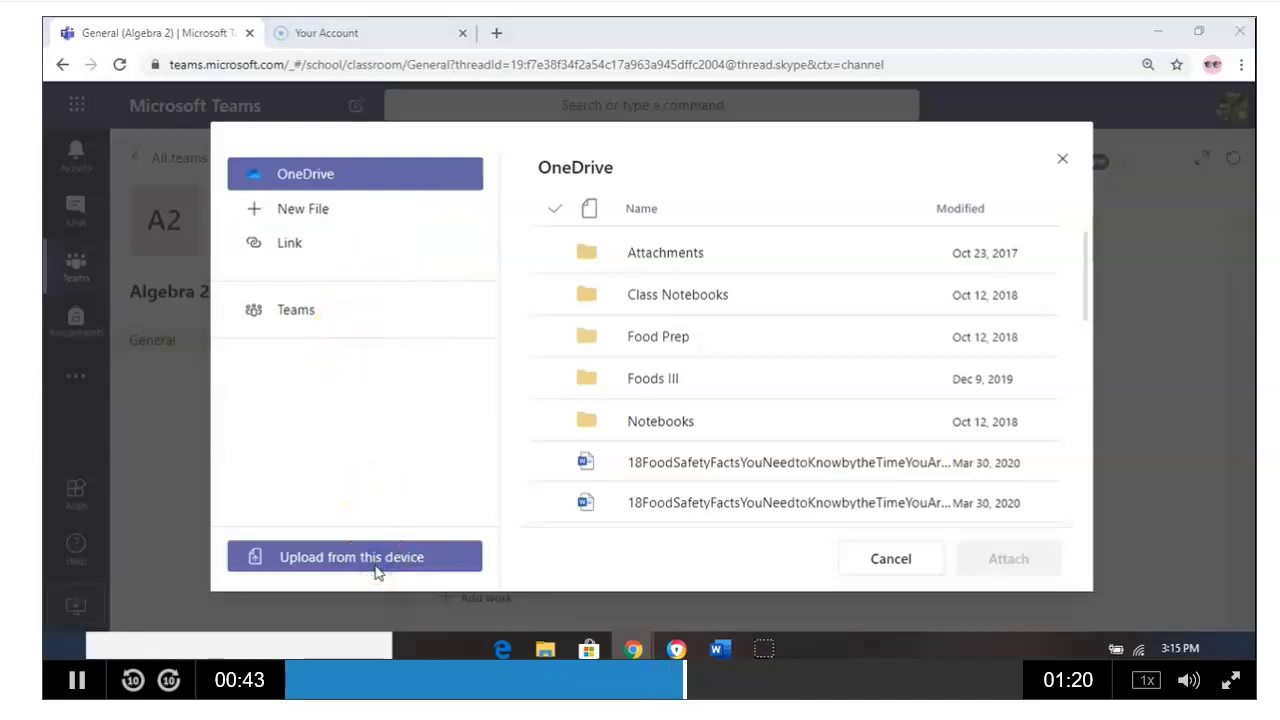
Dismiss the device file browser and return to the OneDrive list containing 3-2-1.docx.
{"action": "left_click", "coordinate": [354, 557]}
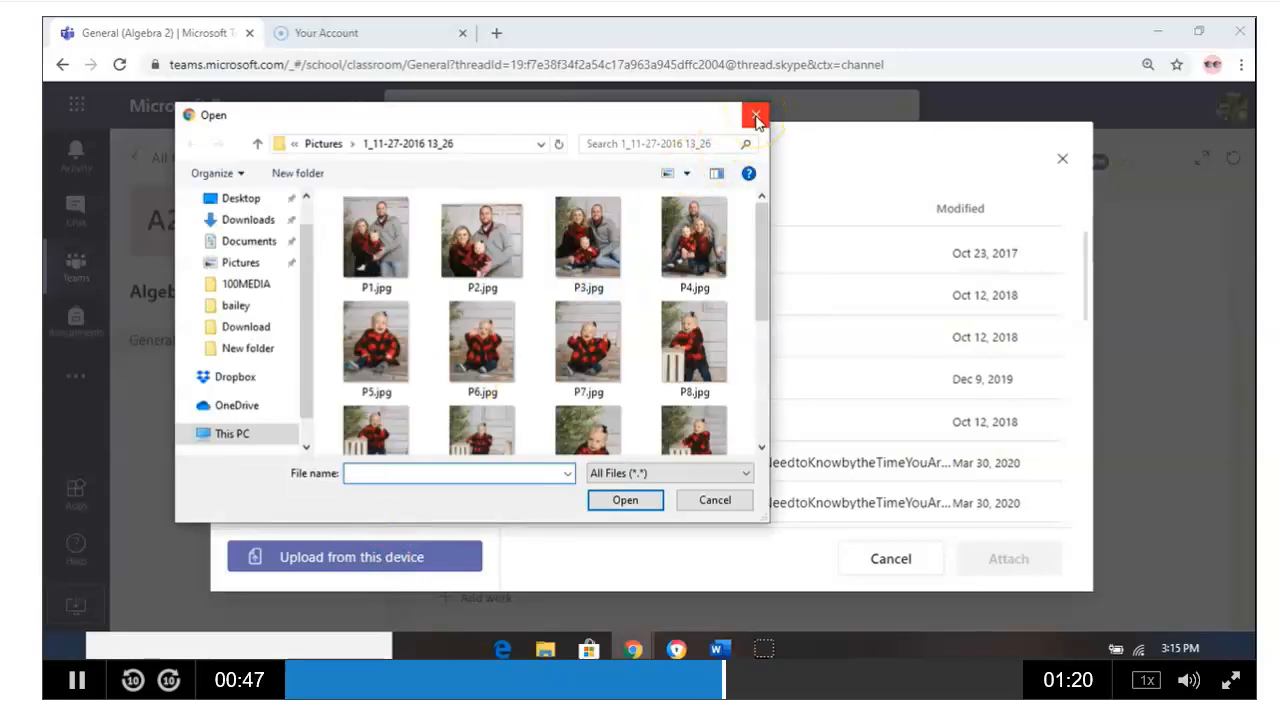
{"action": "left_click", "coordinate": [758, 116]}
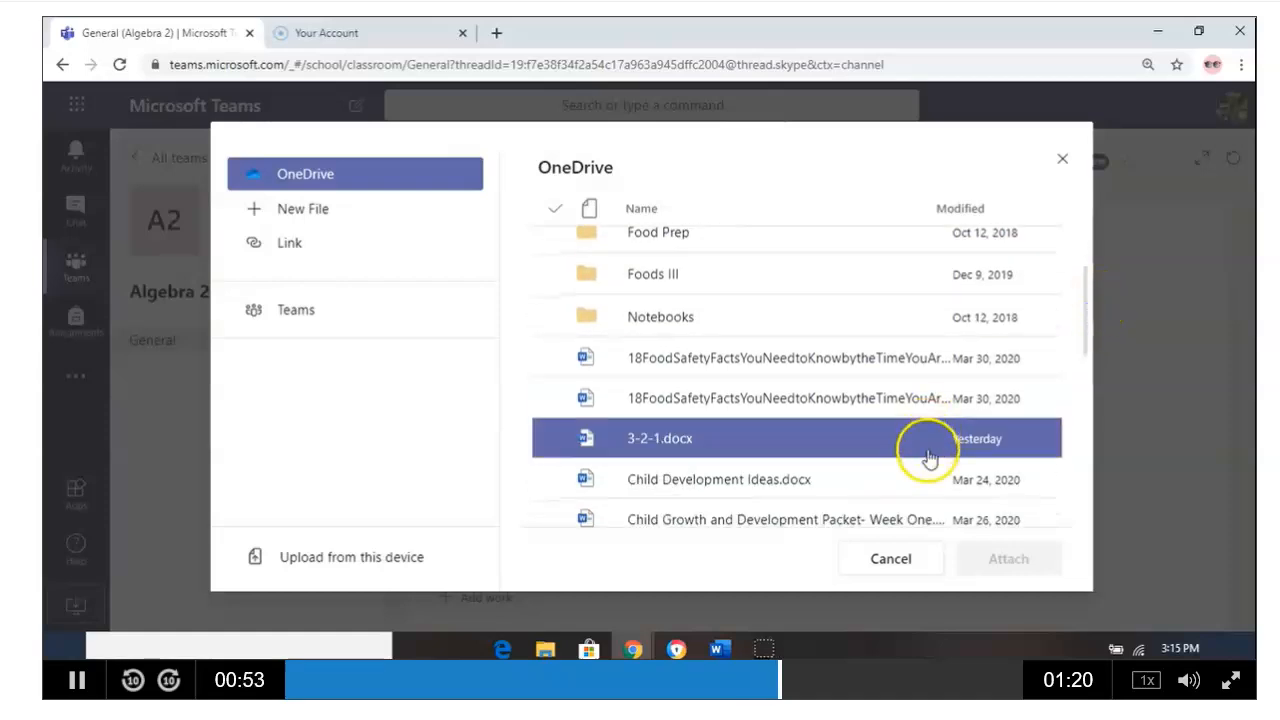
Attach 3-2-1.docx under My work and return to the top of the assignment.
{"action": "left_click", "coordinate": [1009, 559]}
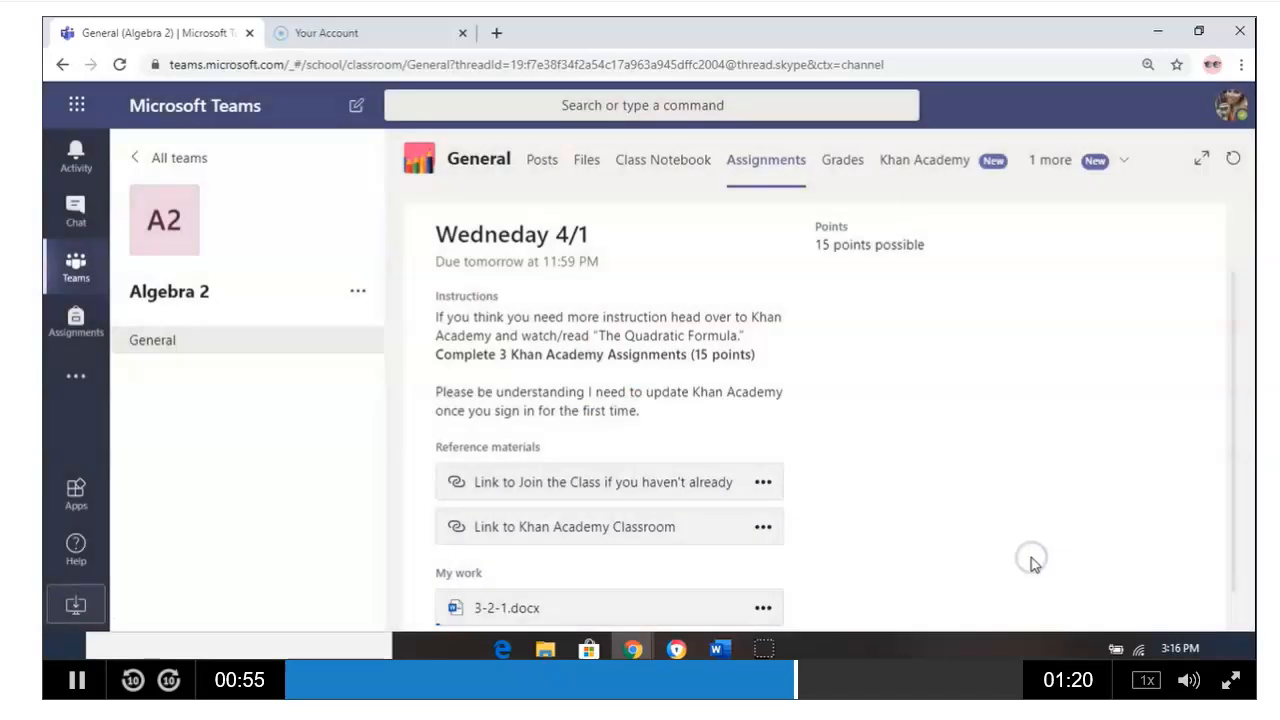
{"action": "mouse_move", "coordinate": [1236, 314]}
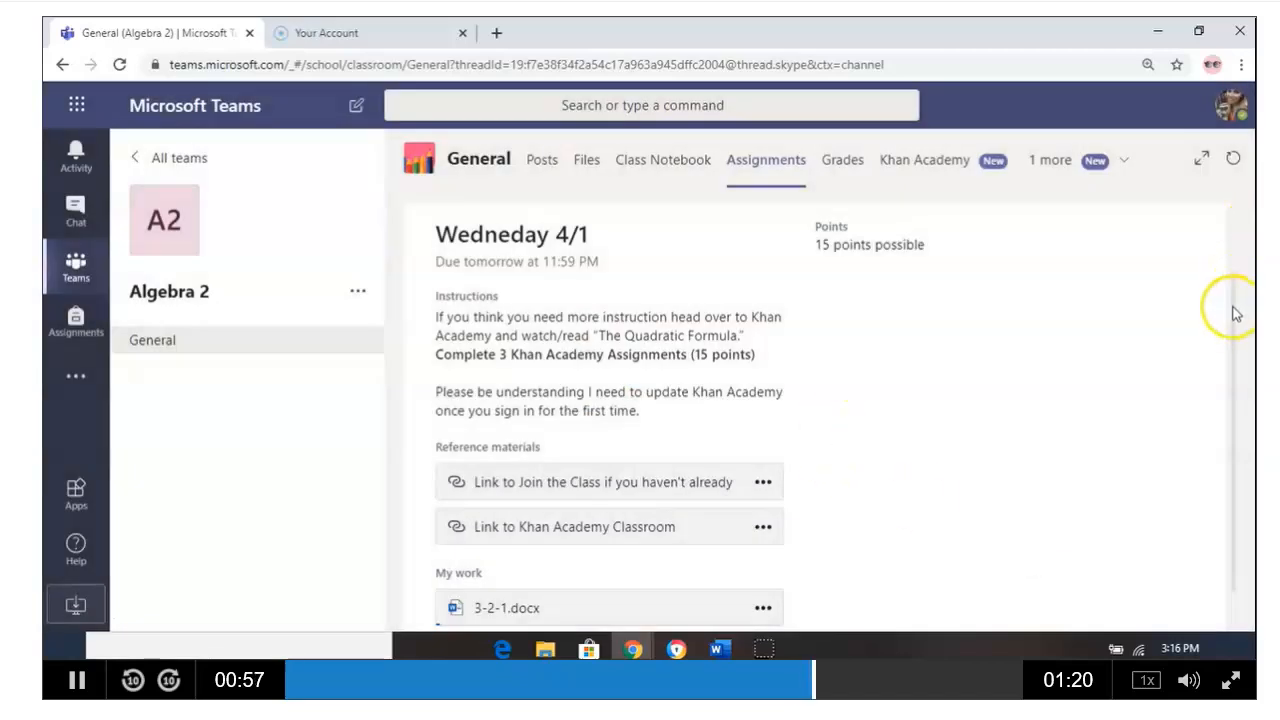
{"action": "scroll", "scroll_direction": "down", "scroll_amount": 3}
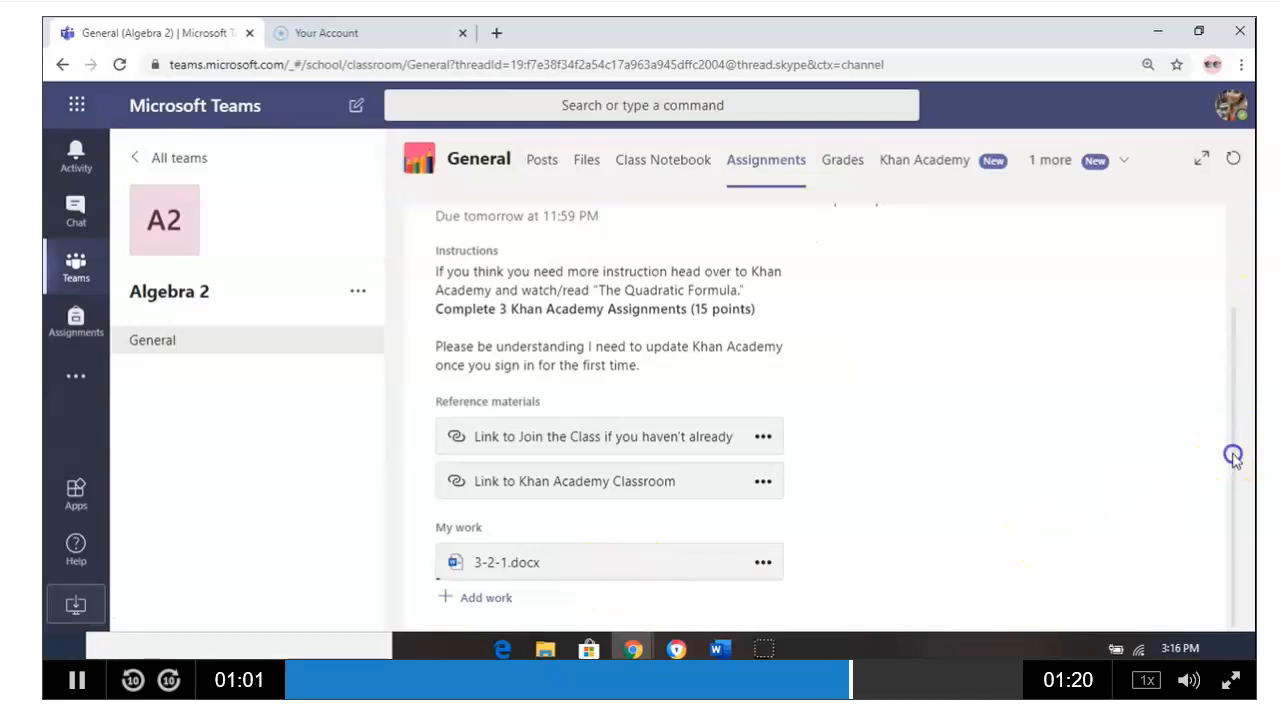
{"action": "scroll", "scroll_direction": "up", "scroll_amount": 3}
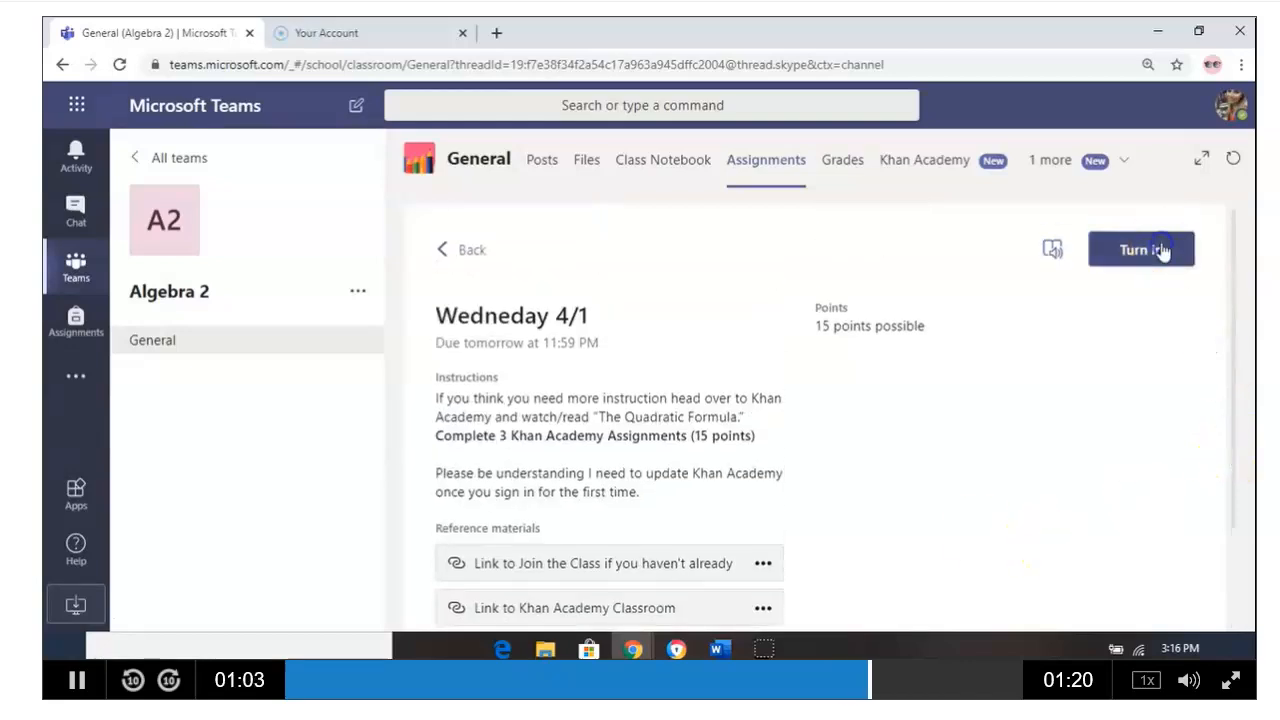
Turn in 'Wednesday 4/1' and confirm it shows as turned in Apr 1, 2020 at 3:16 PM.
{"action": "left_click", "coordinate": [1140, 249]}
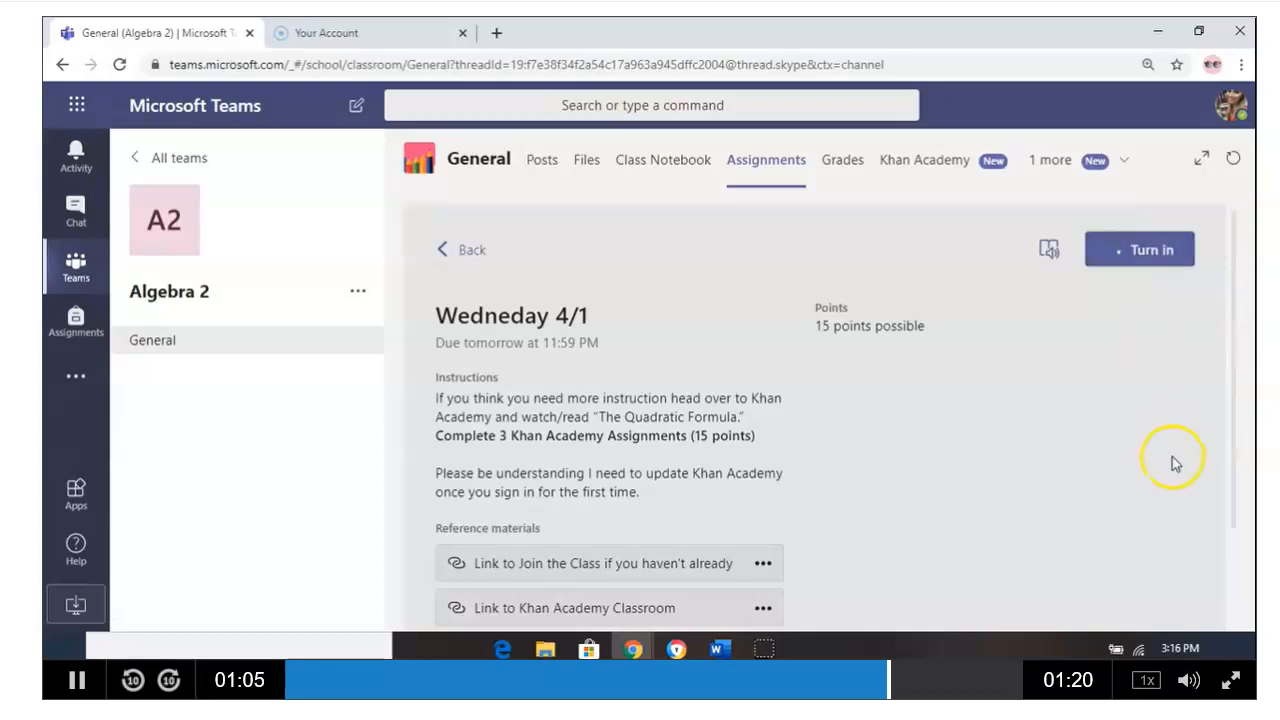
{"action": "left_click", "coordinate": [1139, 249]}
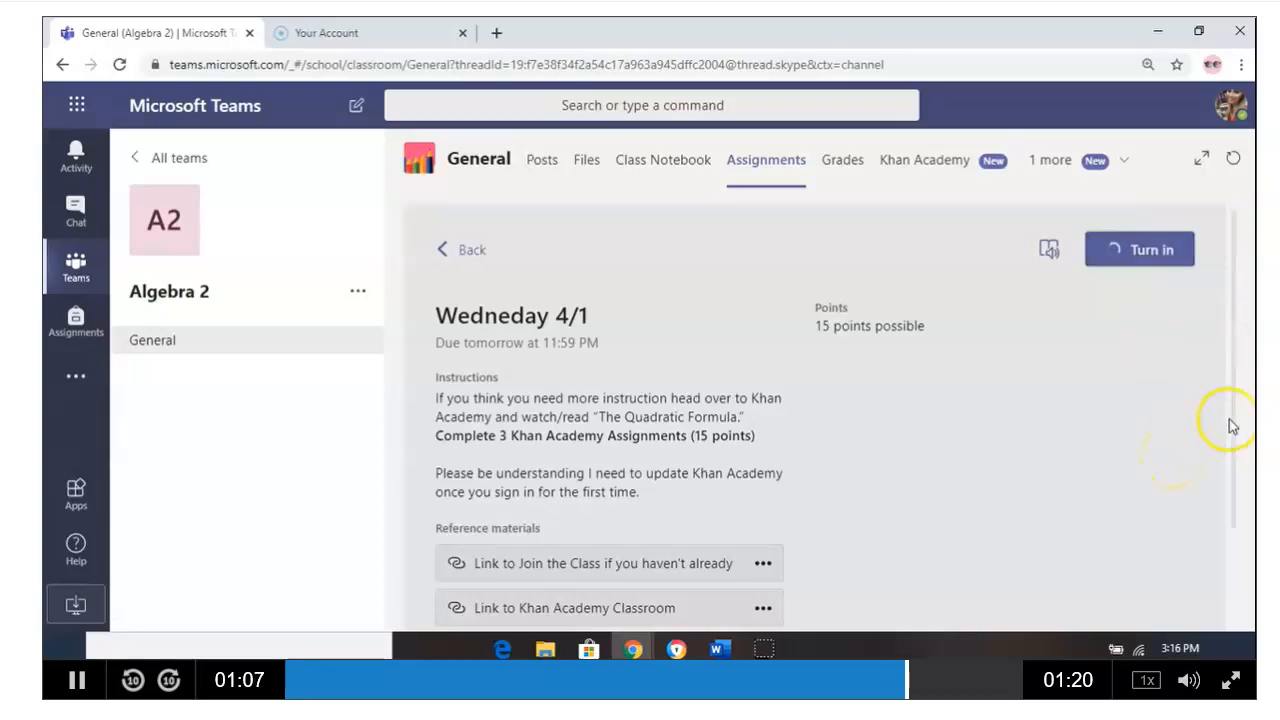
{"action": "left_click", "coordinate": [1138, 249]}
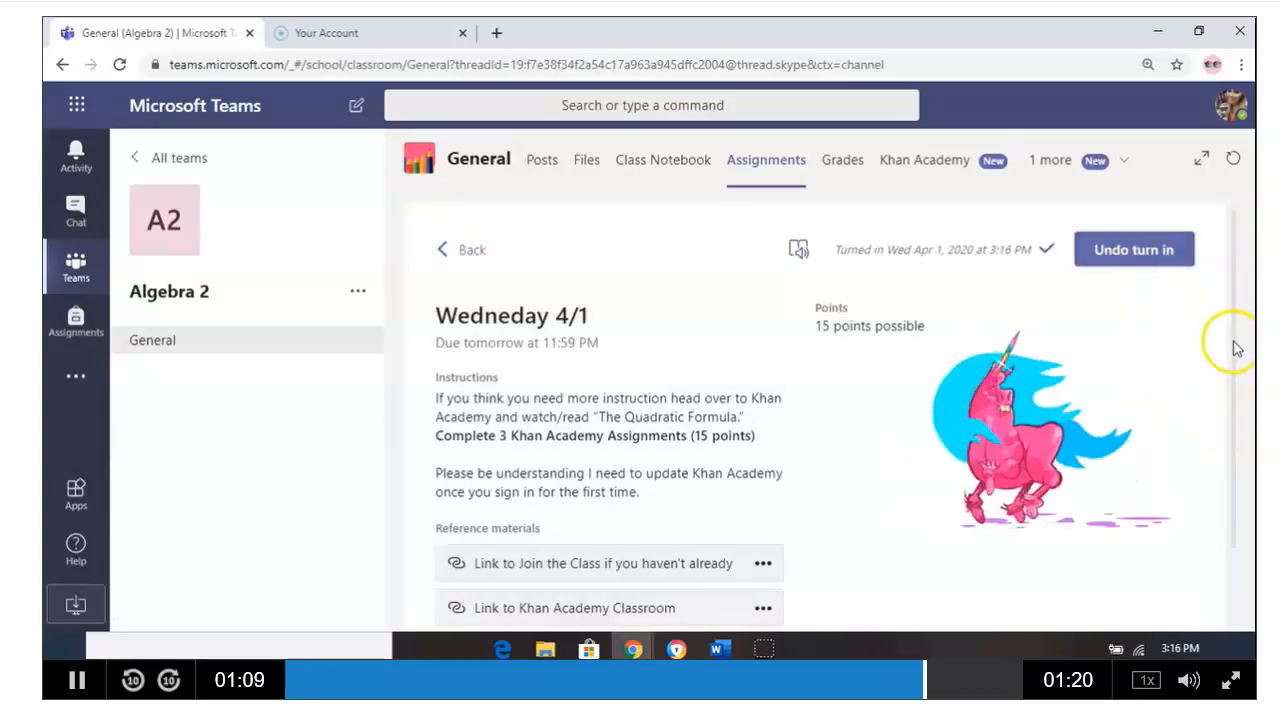
{"action": "scroll", "scroll_direction": "down", "scroll_amount": 3}
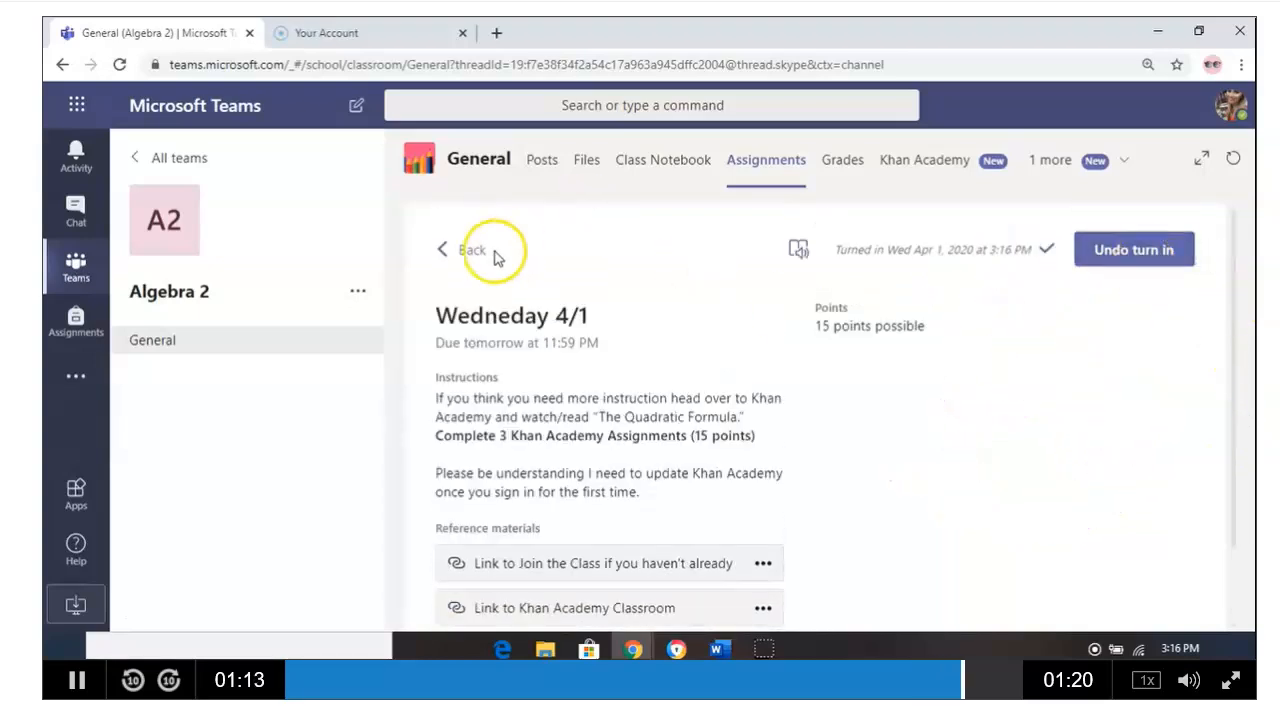
Go back from the turned-in assignment to the grid of all teams.
{"action": "left_click", "coordinate": [467, 249]}
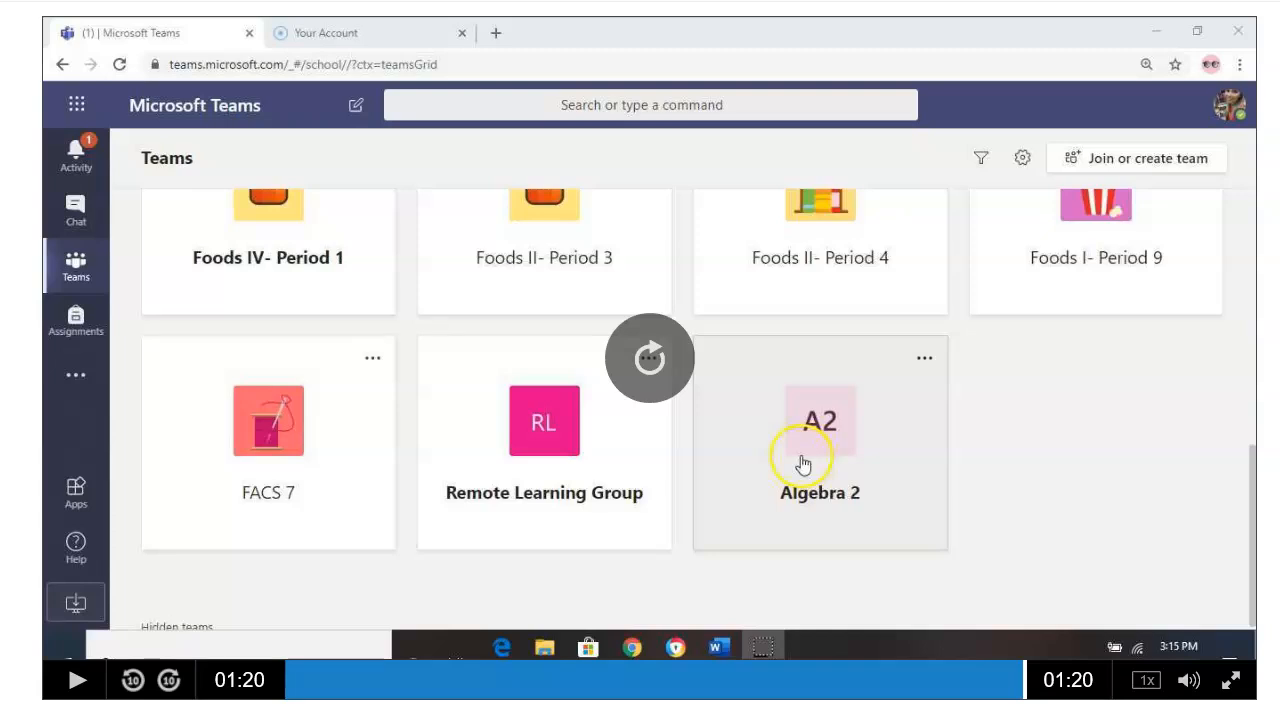
{"action": "mouse_move", "coordinate": [869, 389]}
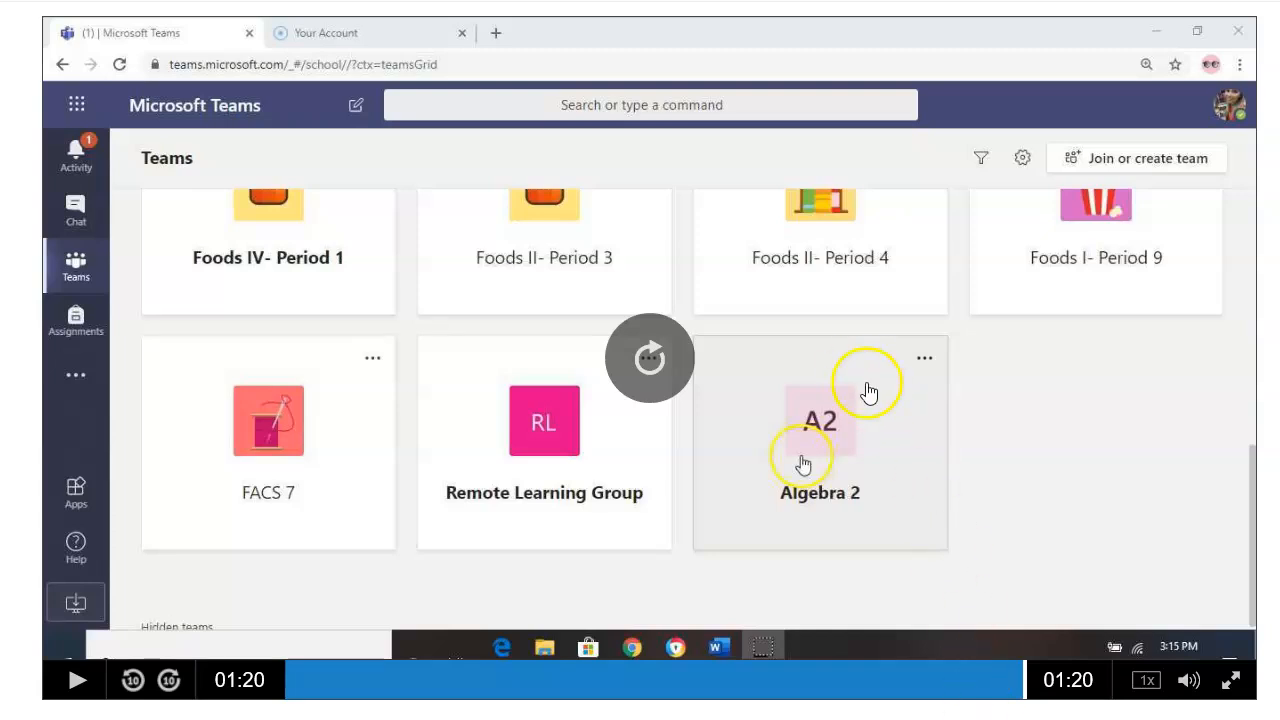
{"action": "mouse_move", "coordinate": [803, 463]}
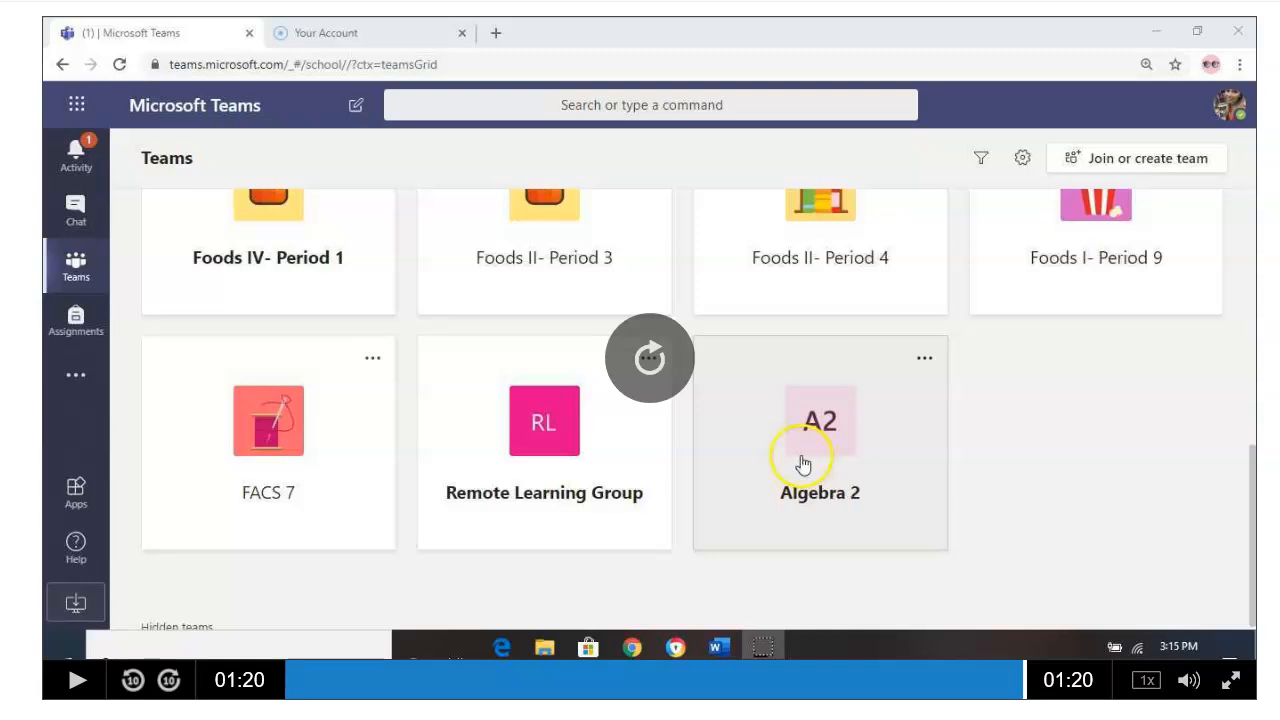